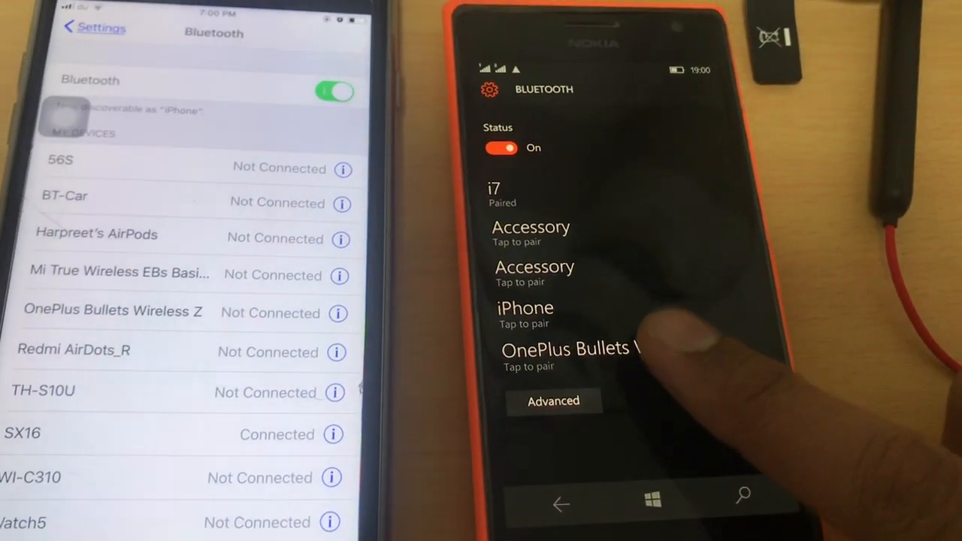
# - Select 'OnePlus Bullets Wireless Z' in the Bluetooth list so it pairs and connects for voice
pyautogui.click(571, 349)
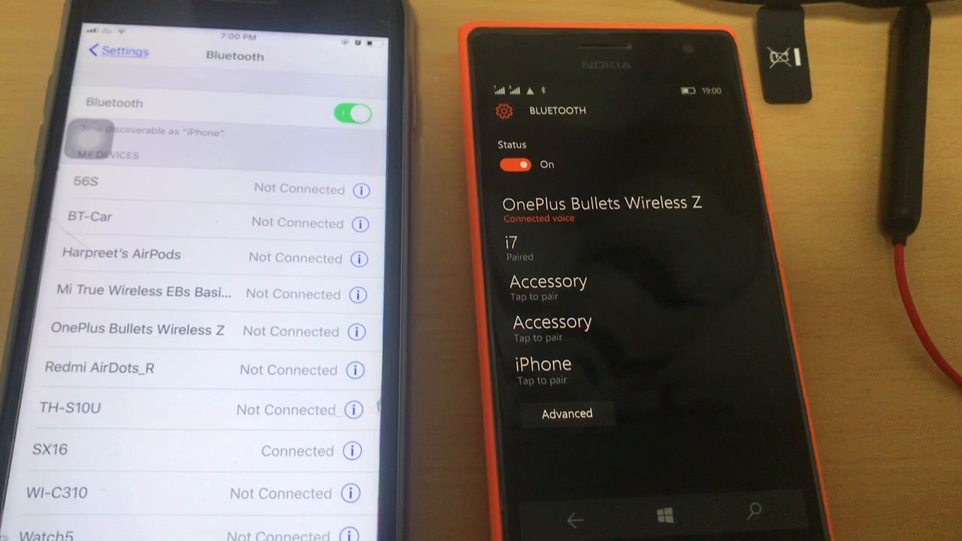